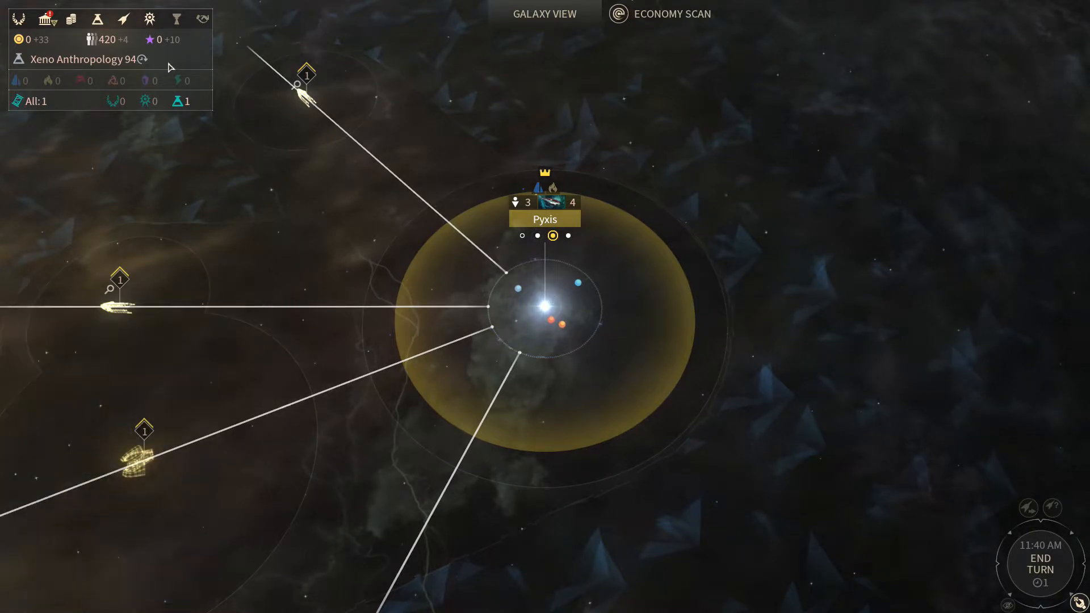
- Bring up the empire's Technology Screen via the top bar, passing through Military Status
click(123, 19)
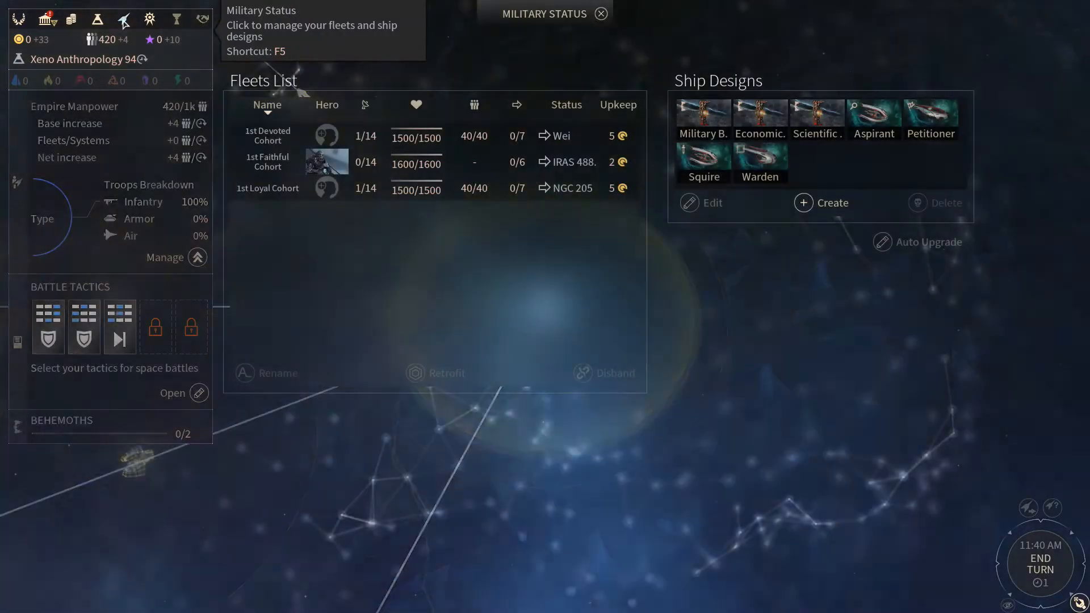
click(98, 19)
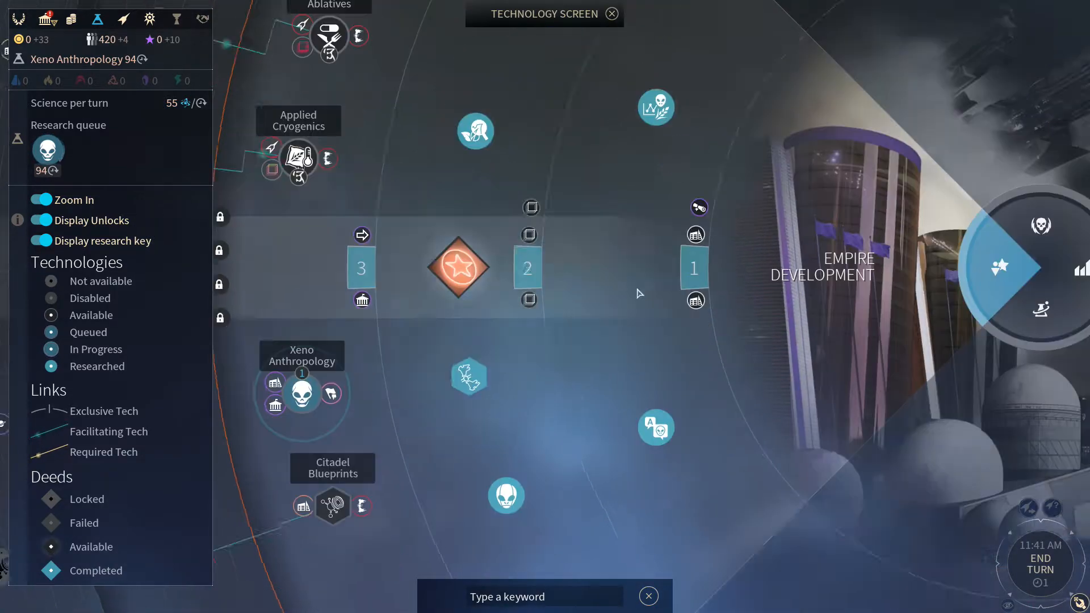
- Scroll the technology wheel toward the Military and Empire Development quadrants
scroll(down, 3)
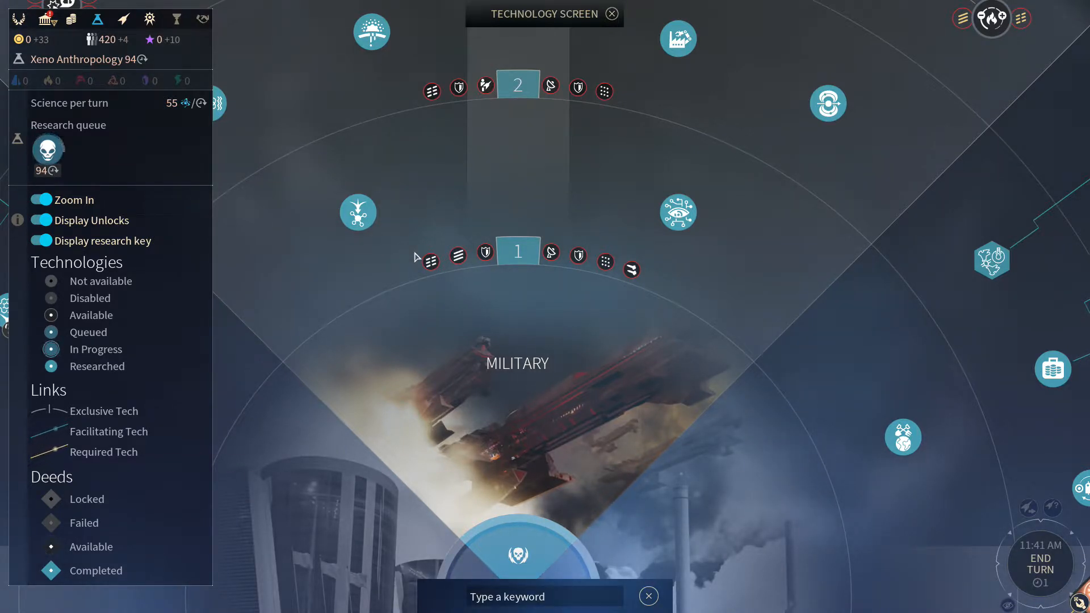
mouse_move(248, 104)
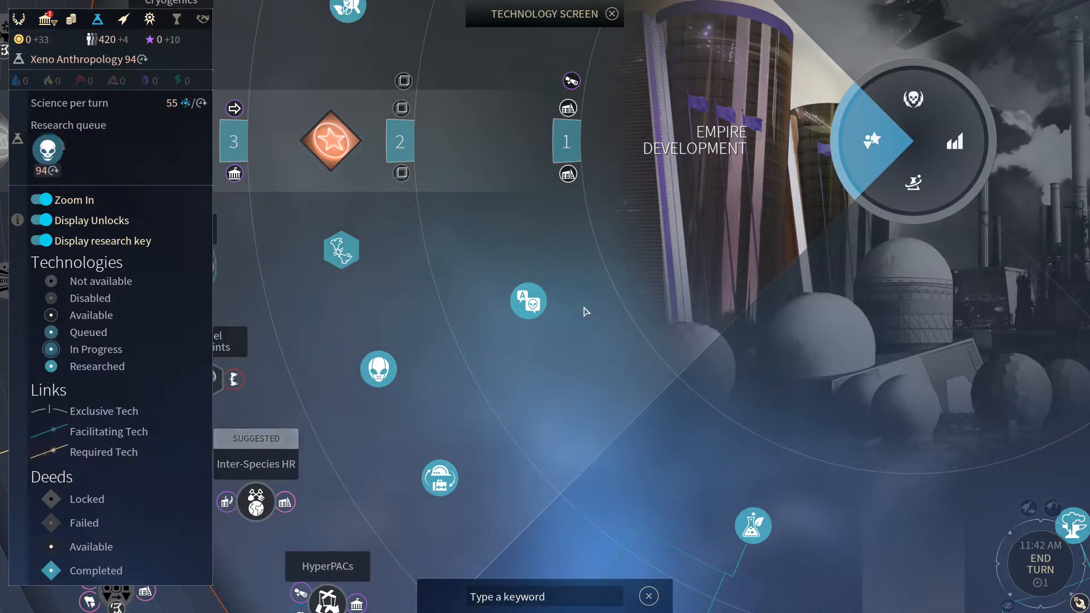
mouse_move(354, 206)
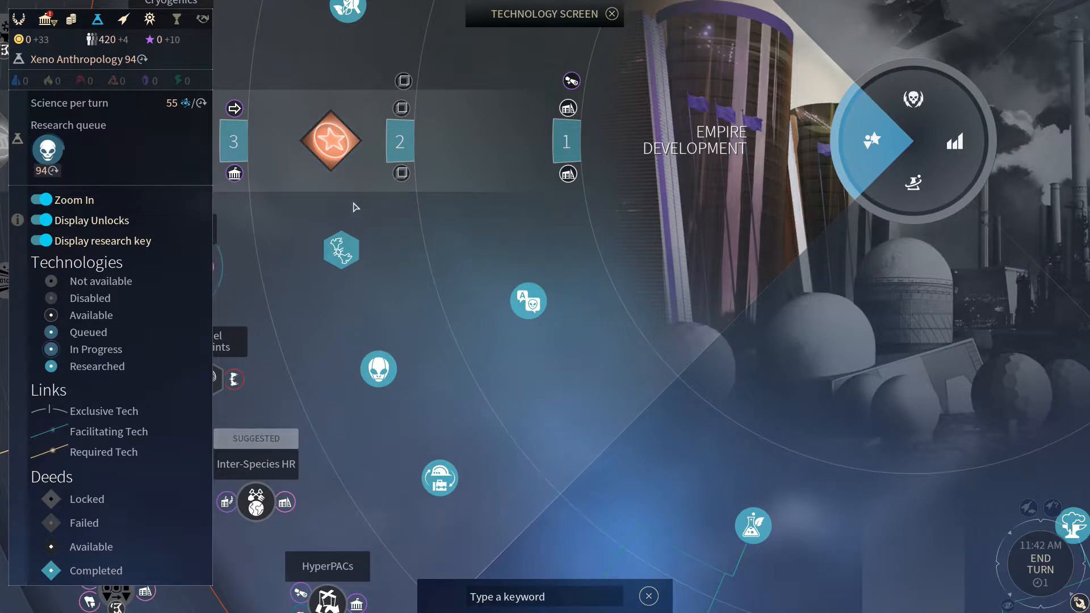
mouse_move(409, 262)
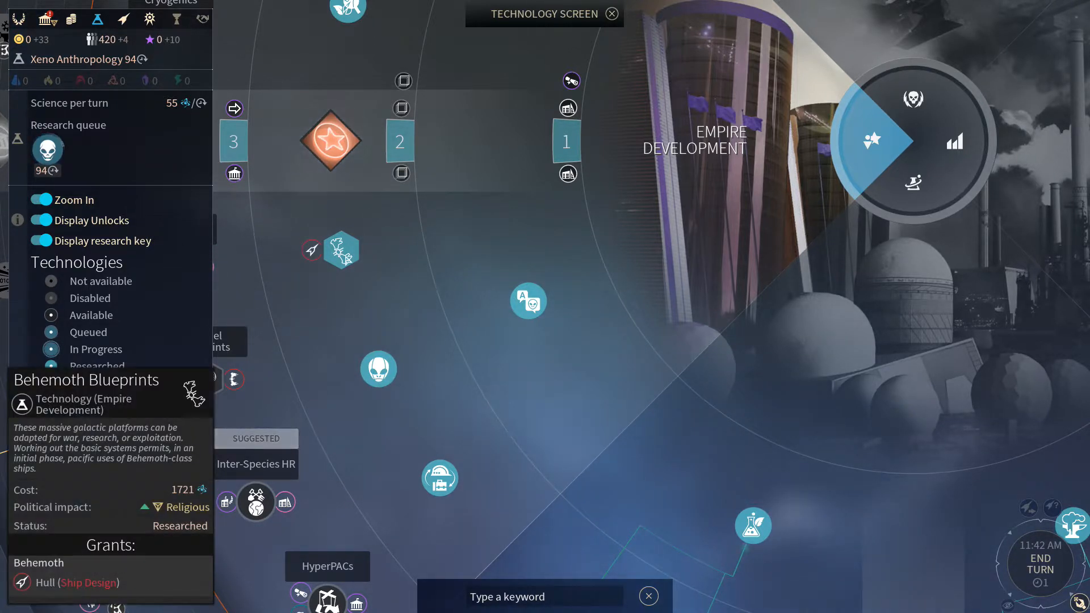
mouse_move(361, 285)
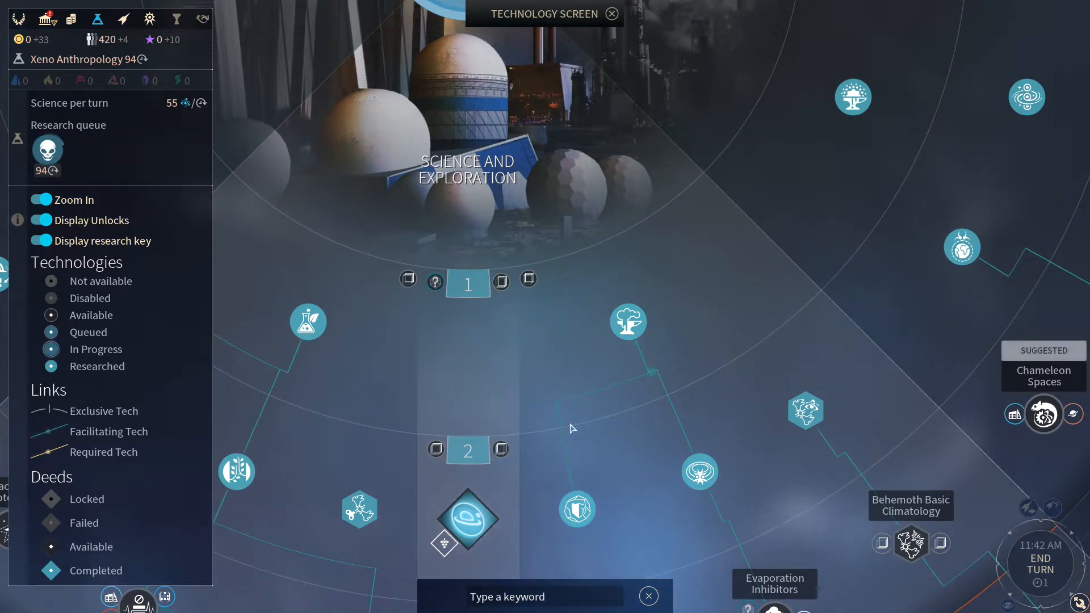
mouse_move(320, 496)
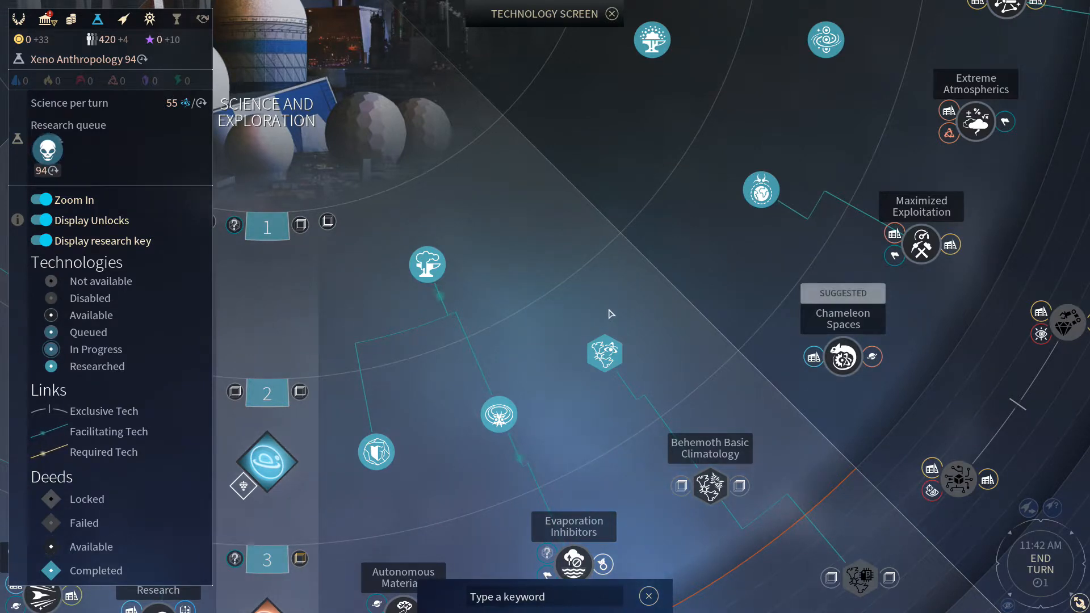
mouse_move(515, 288)
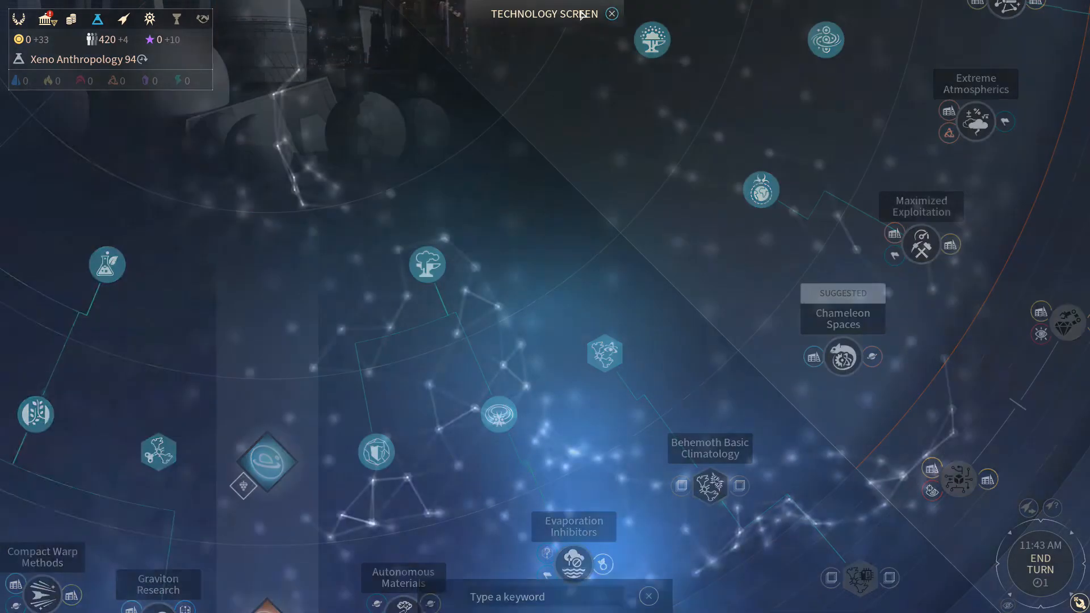
- Close the Technology Screen and return to the galaxy map centred on Pyxis
click(611, 14)
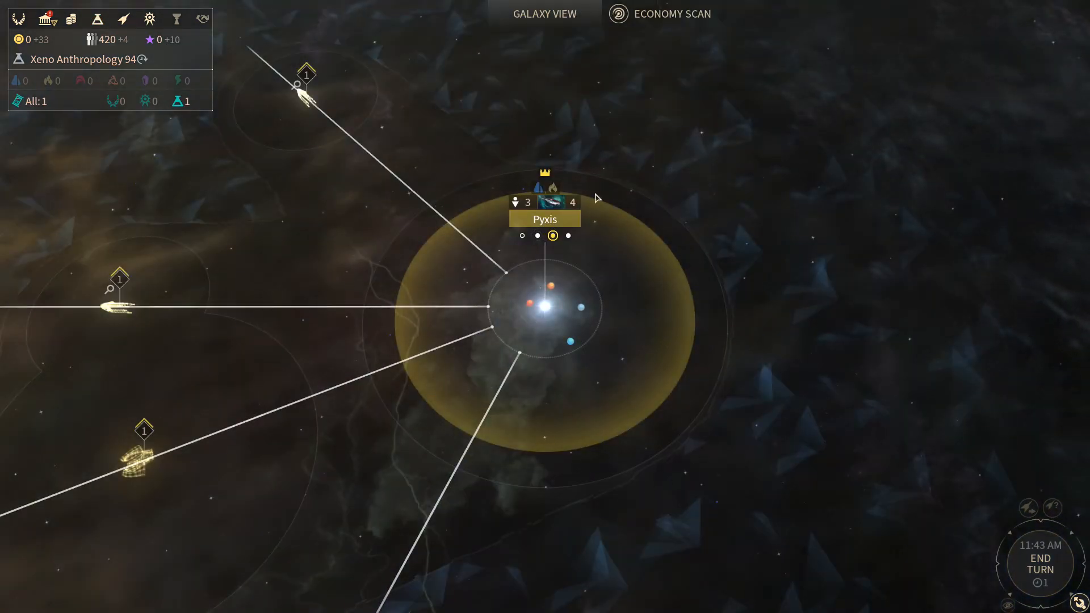
mouse_move(730, 331)
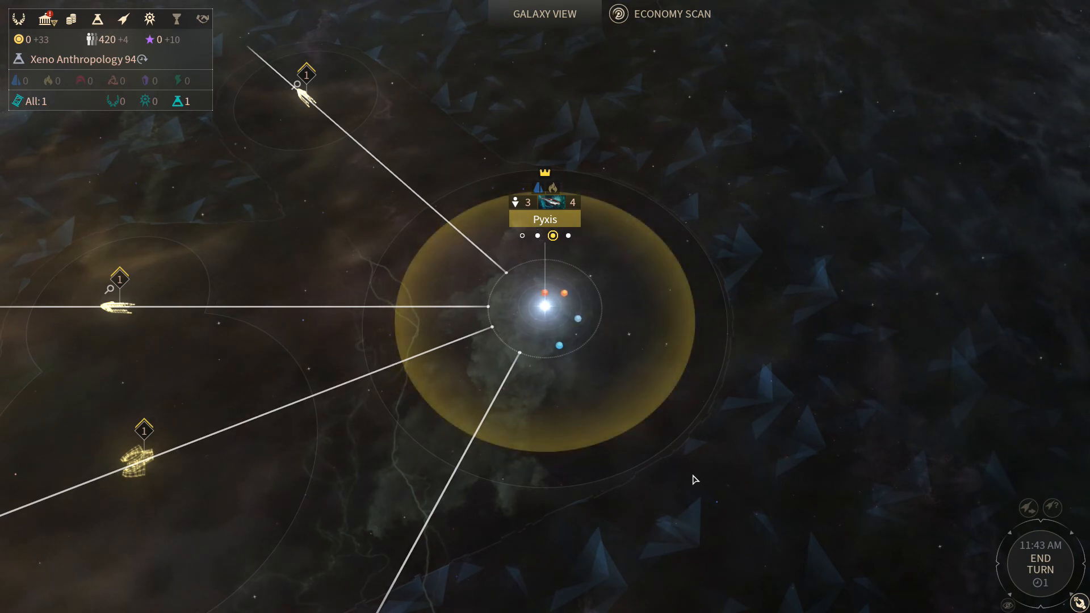
click(1039, 560)
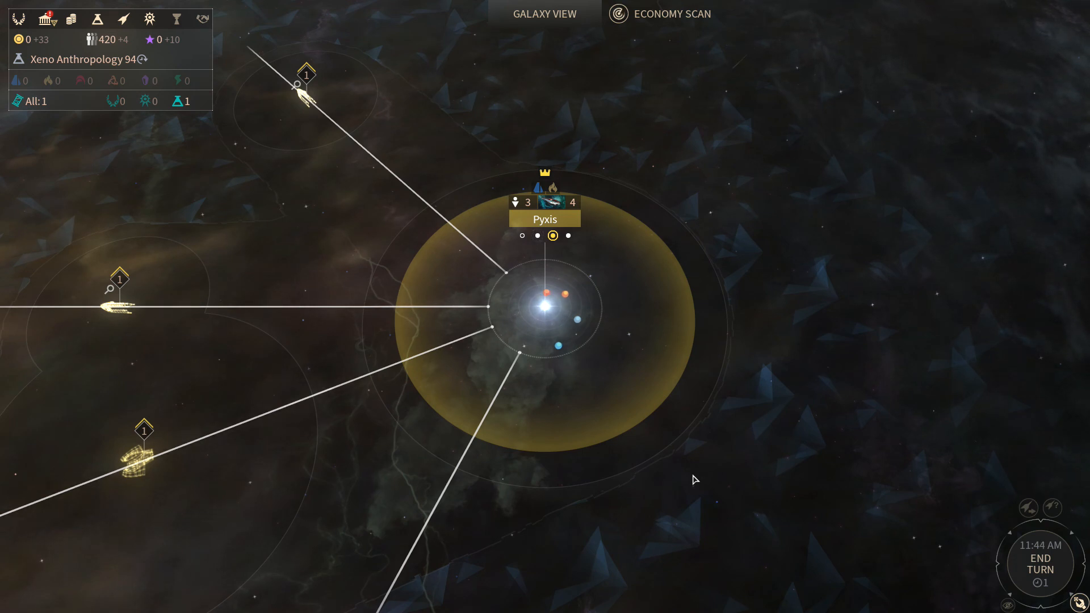